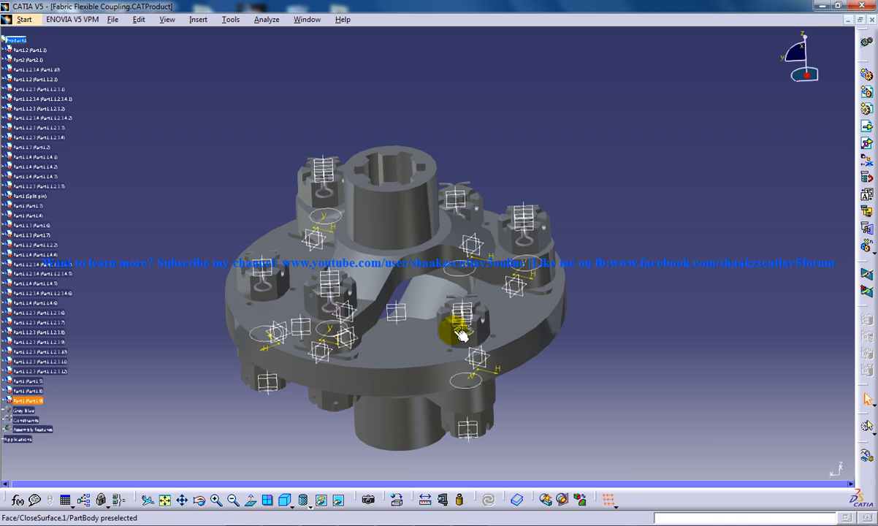
pyautogui.moveTo(494, 431)
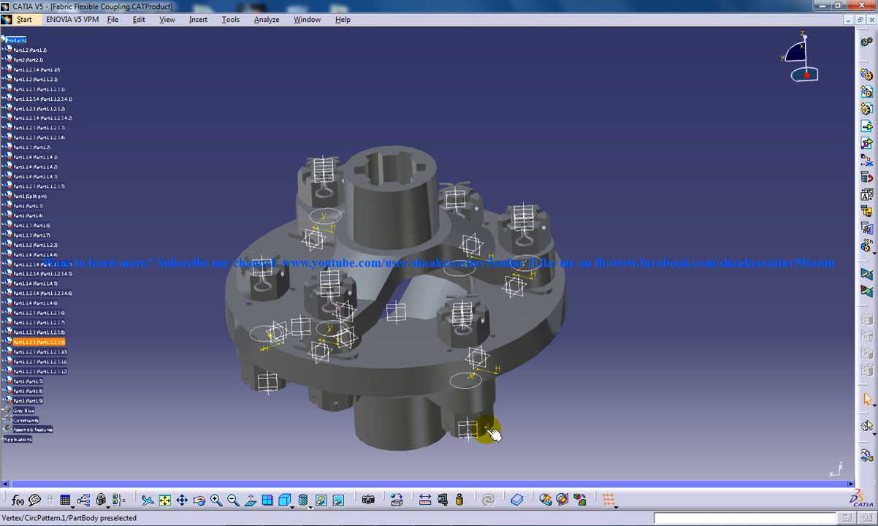
# Orbit the assembly, then browse Existing Component's file chooser into the Parts folder
pyautogui.moveTo(494, 435); pyautogui.dragTo(402, 219)
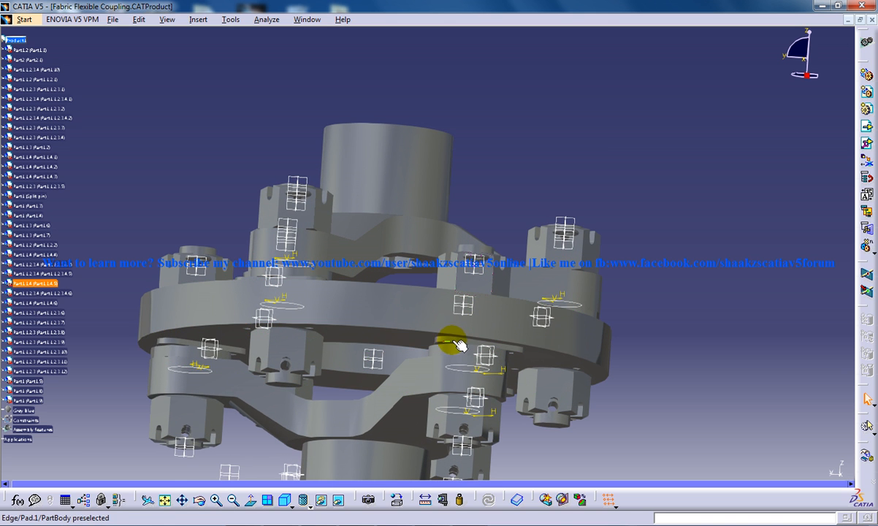
pyautogui.moveTo(460, 344); pyautogui.dragTo(431, 279)
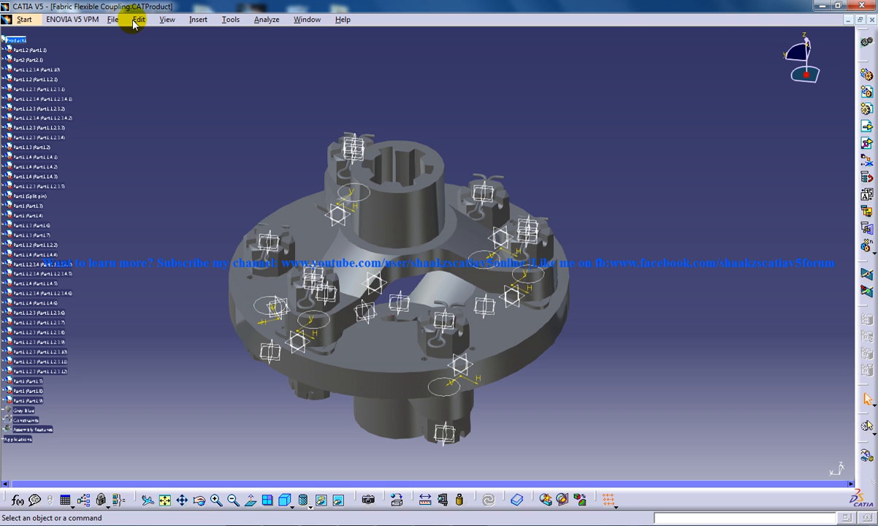
pyautogui.click(198, 19)
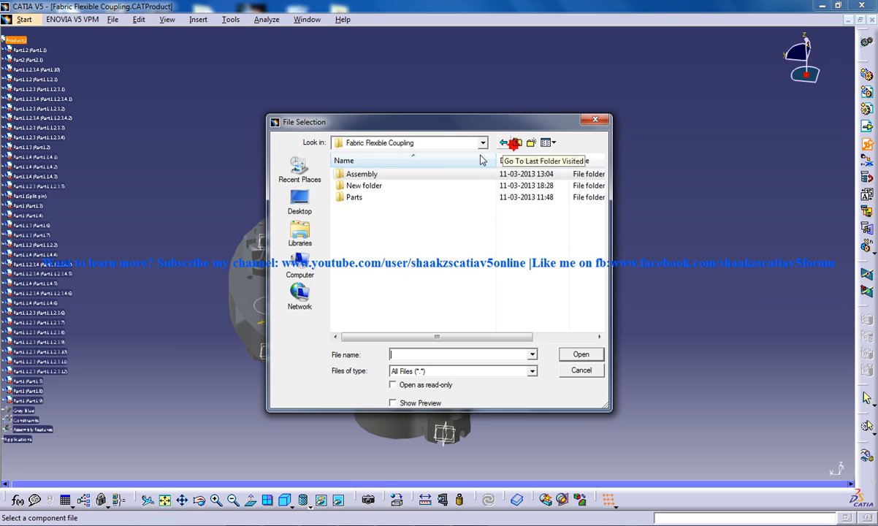
pyautogui.doubleClick(355, 197)
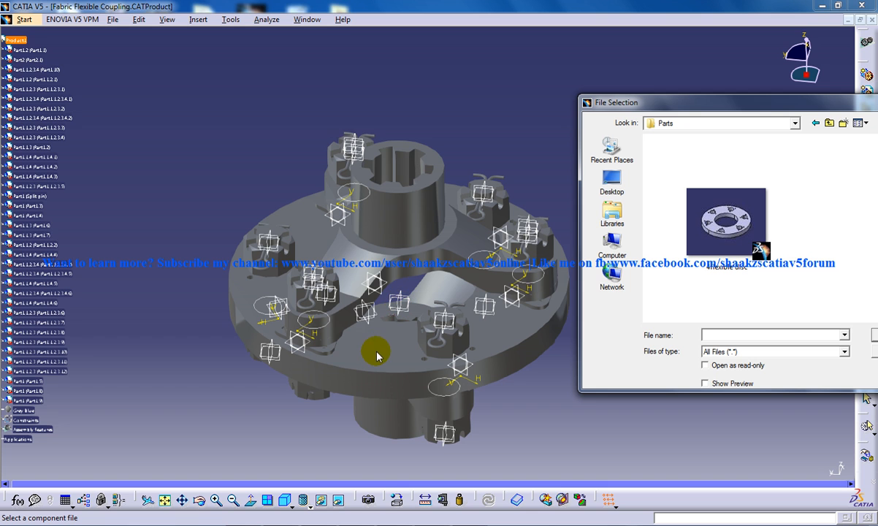
pyautogui.moveTo(722, 230)
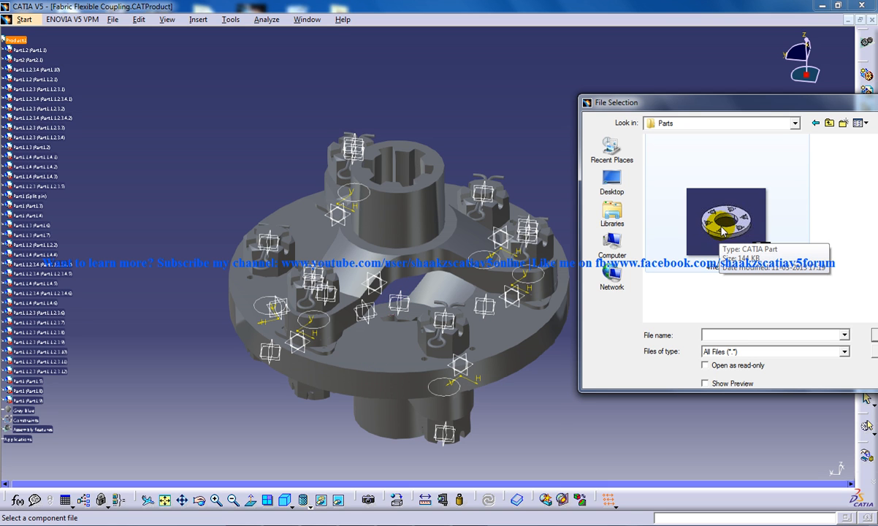
pyautogui.moveTo(705, 224)
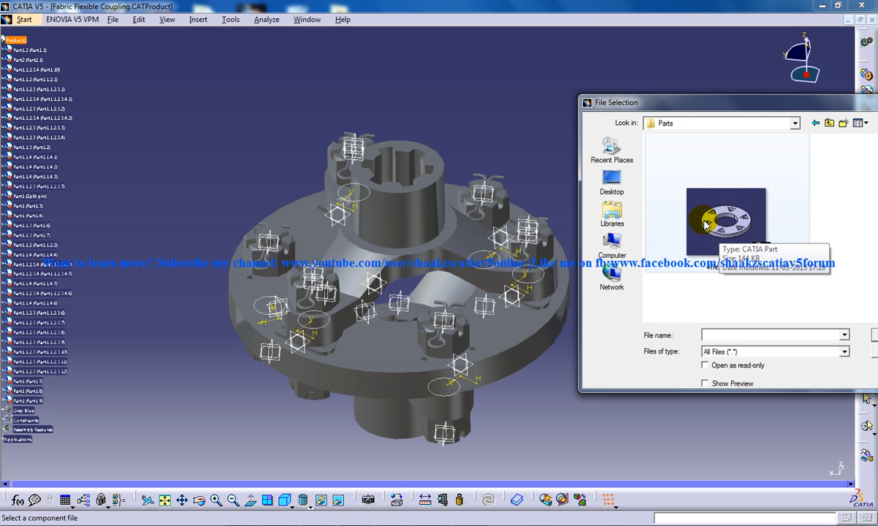
pyautogui.moveTo(727, 214)
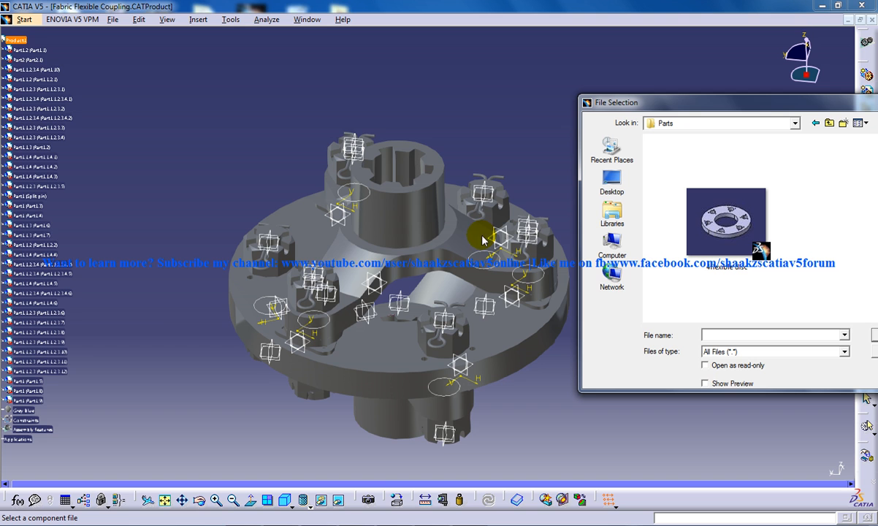
pyautogui.moveTo(389, 210)
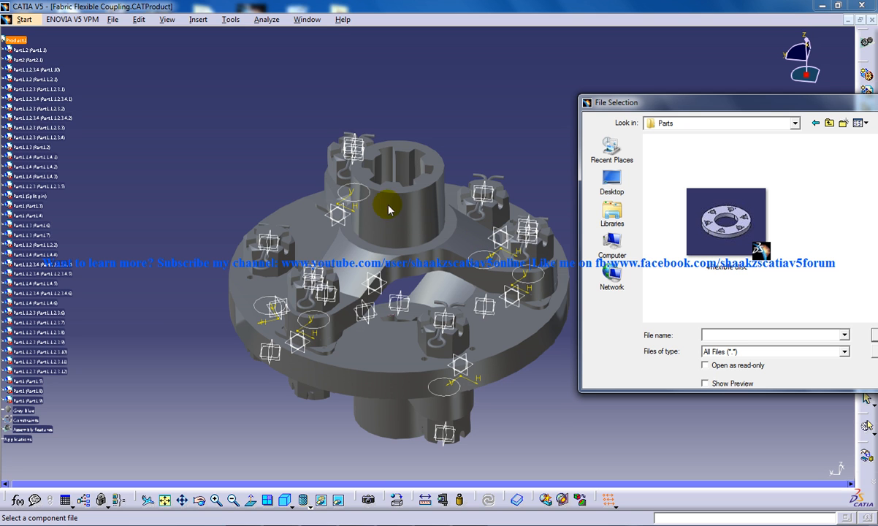
pyautogui.moveTo(481, 255)
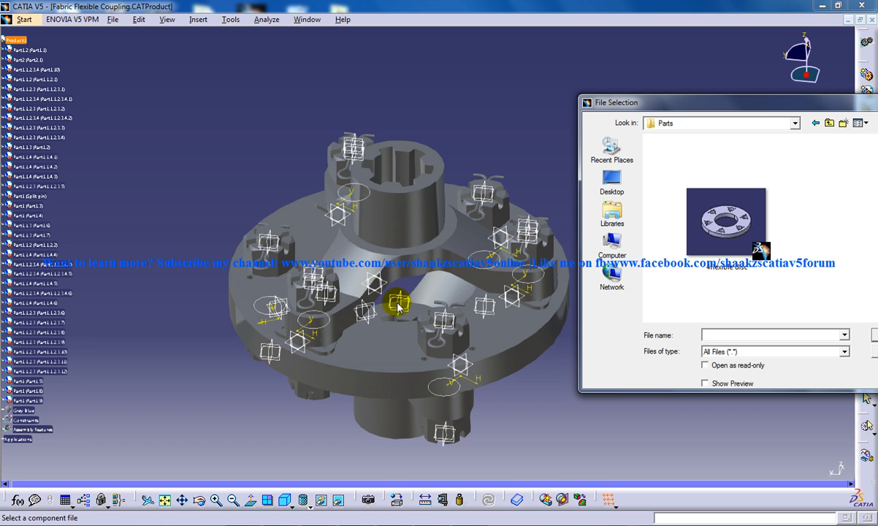
pyautogui.moveTo(330, 175)
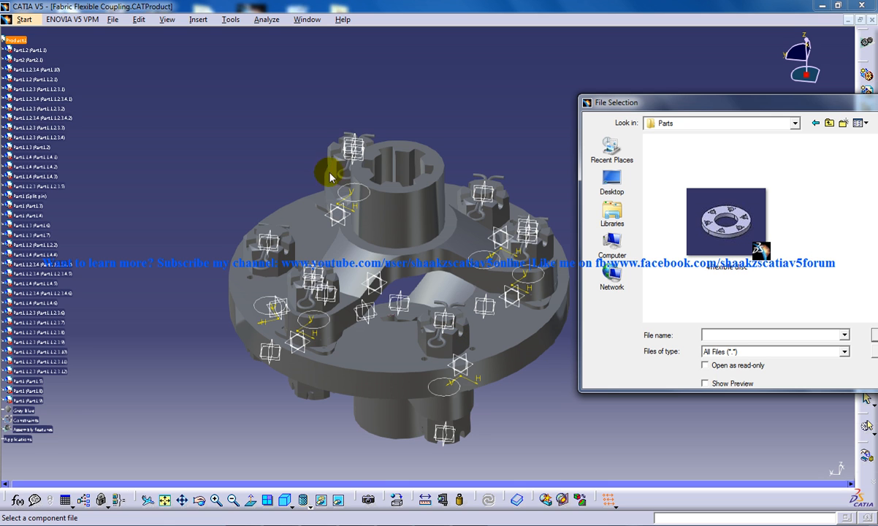
pyautogui.moveTo(484, 205)
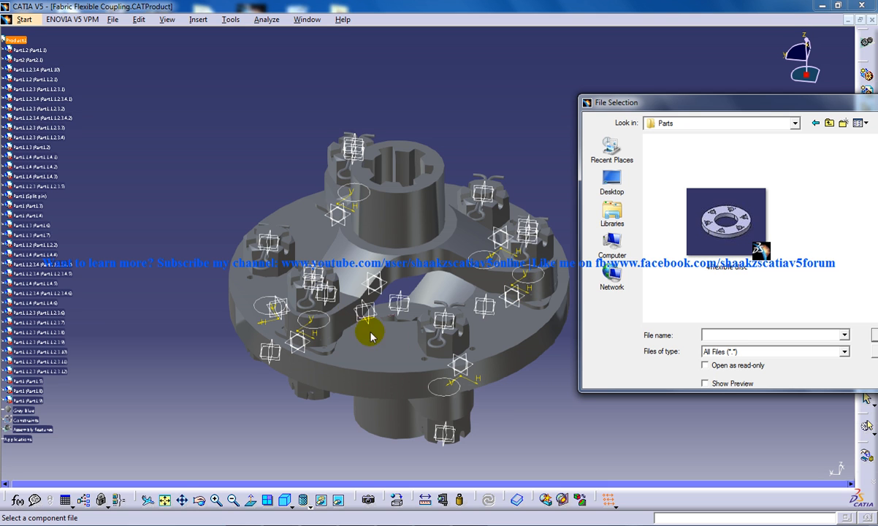
pyautogui.moveTo(446, 182)
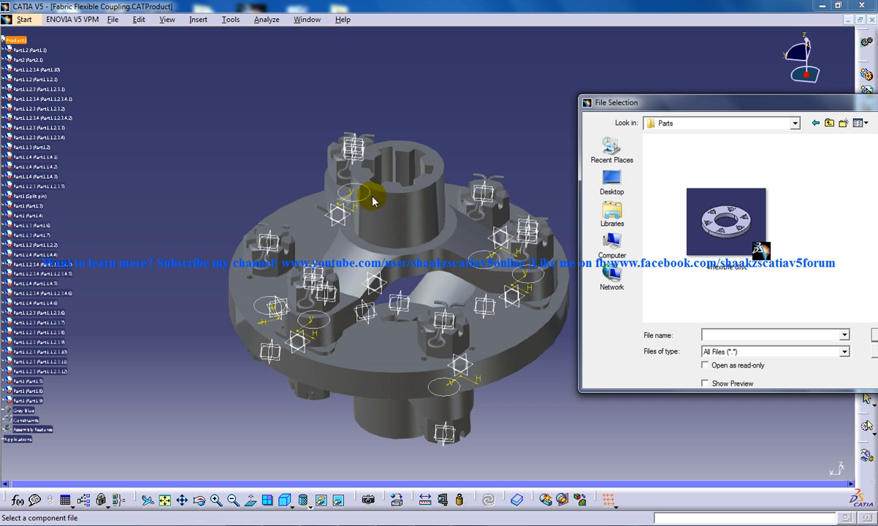
pyautogui.moveTo(613, 213)
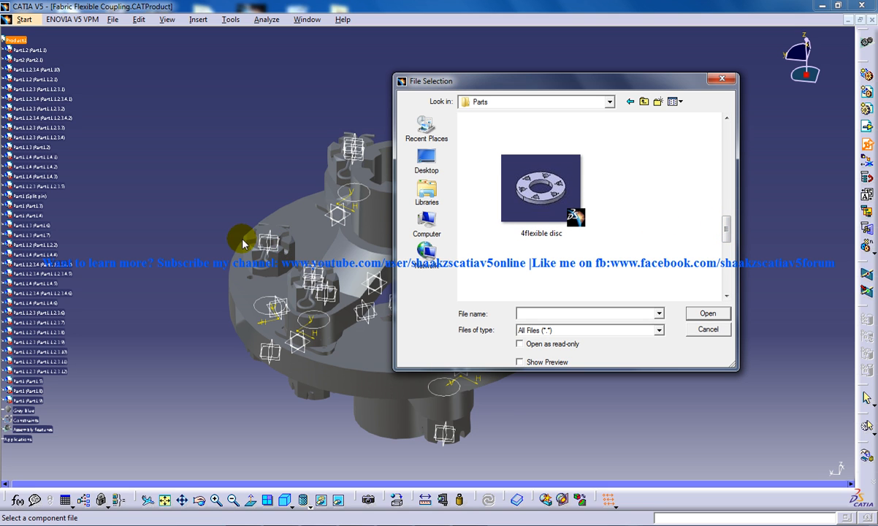
pyautogui.moveTo(255, 183)
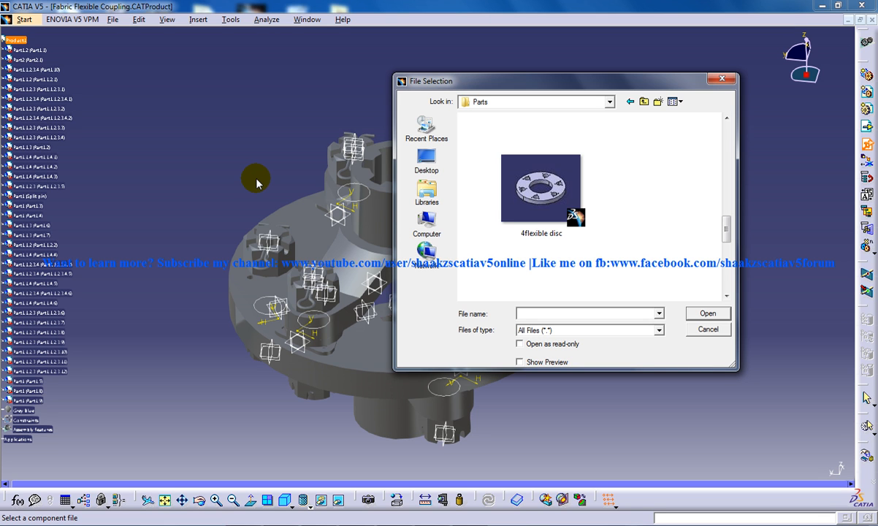
pyautogui.moveTo(272, 181)
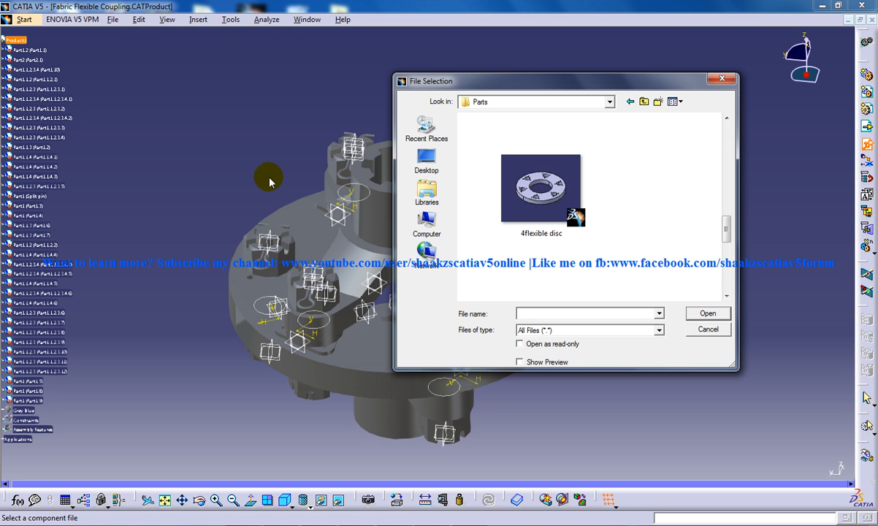
pyautogui.moveTo(495, 94)
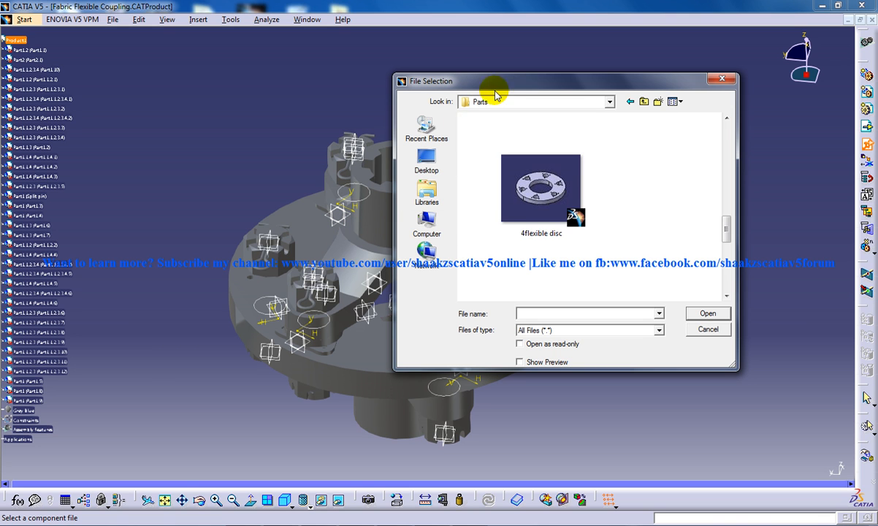
# Cancel the component file chooser and orbit the coupling to a new angle
pyautogui.scroll(-3)
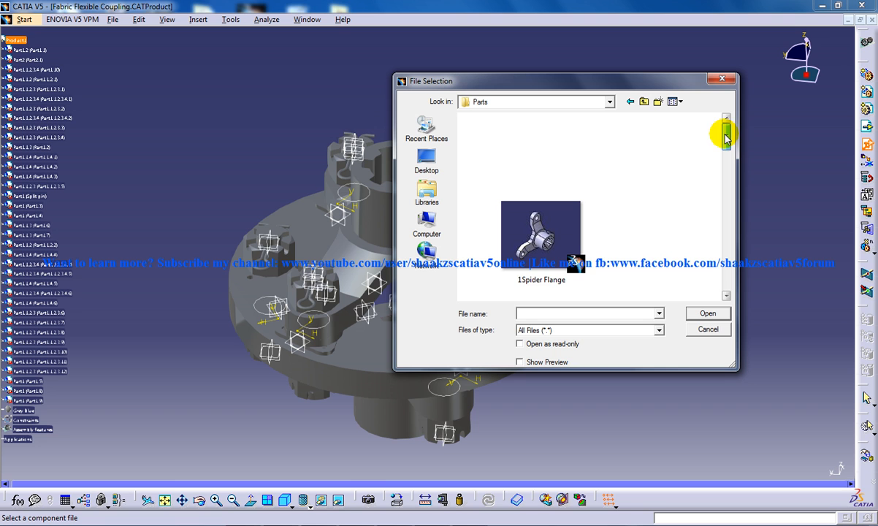
pyautogui.moveTo(530, 196)
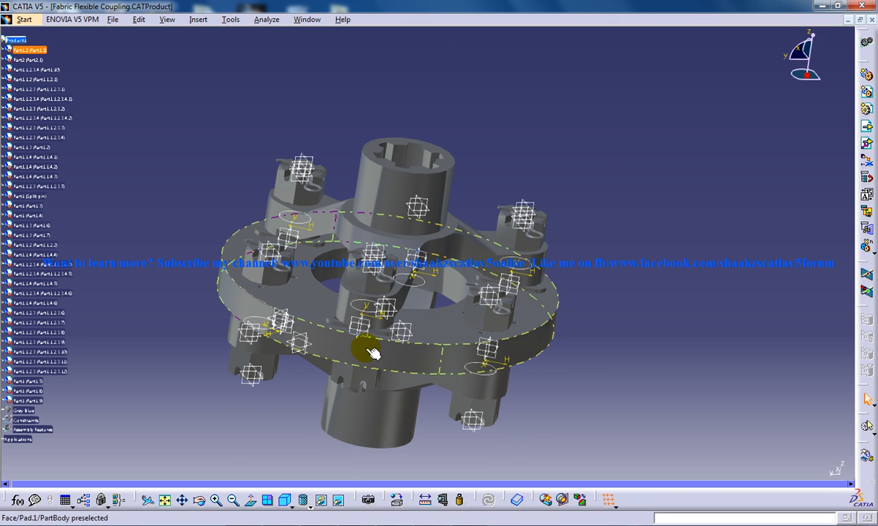
pyautogui.moveTo(373, 355); pyautogui.dragTo(354, 300)
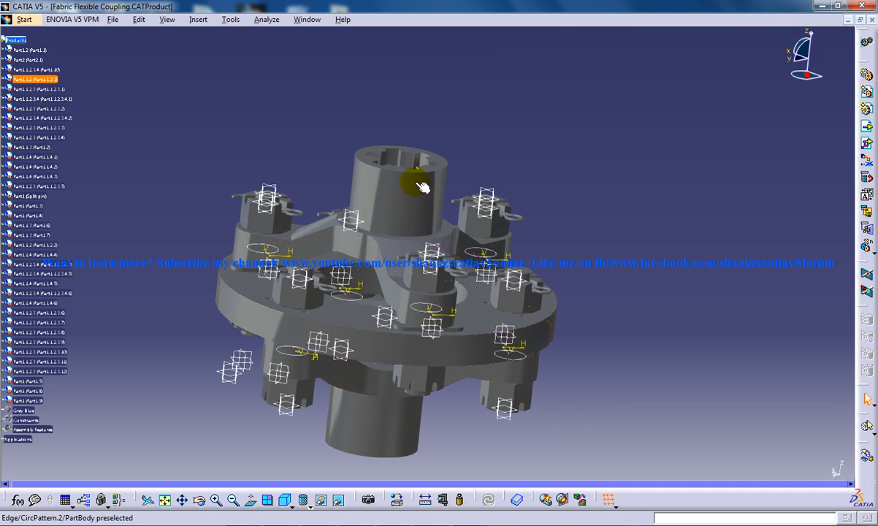
pyautogui.moveTo(423, 183); pyautogui.dragTo(439, 406)
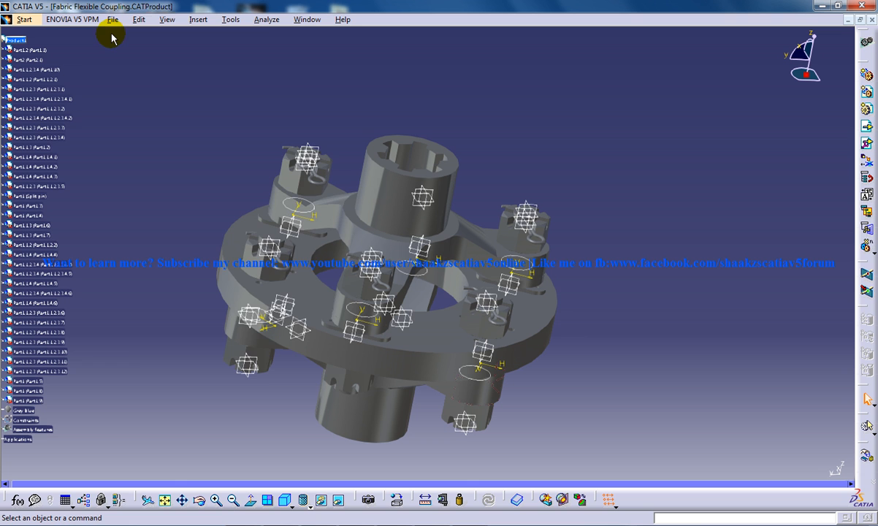
pyautogui.click(198, 19)
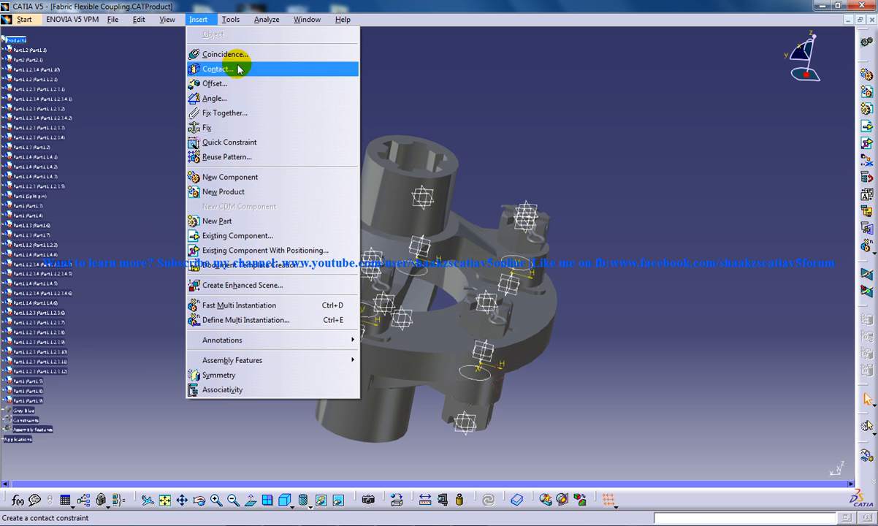
pyautogui.click(237, 235)
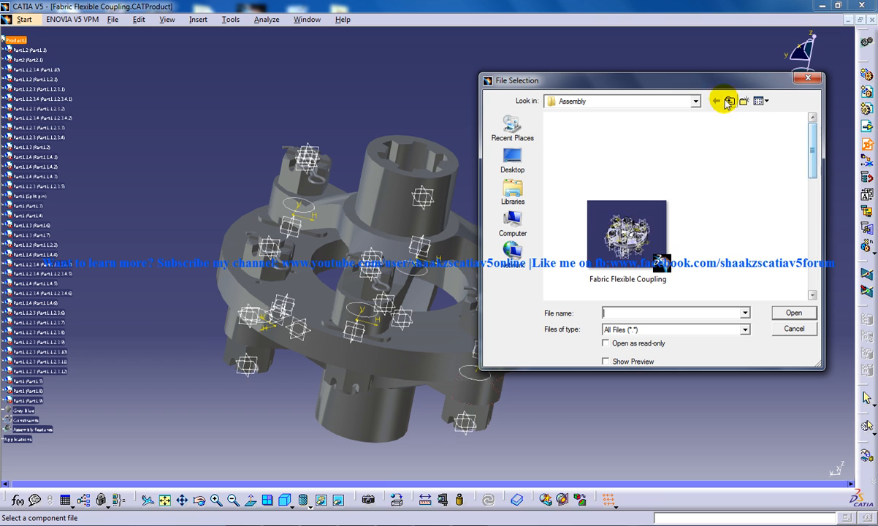
pyautogui.click(729, 101)
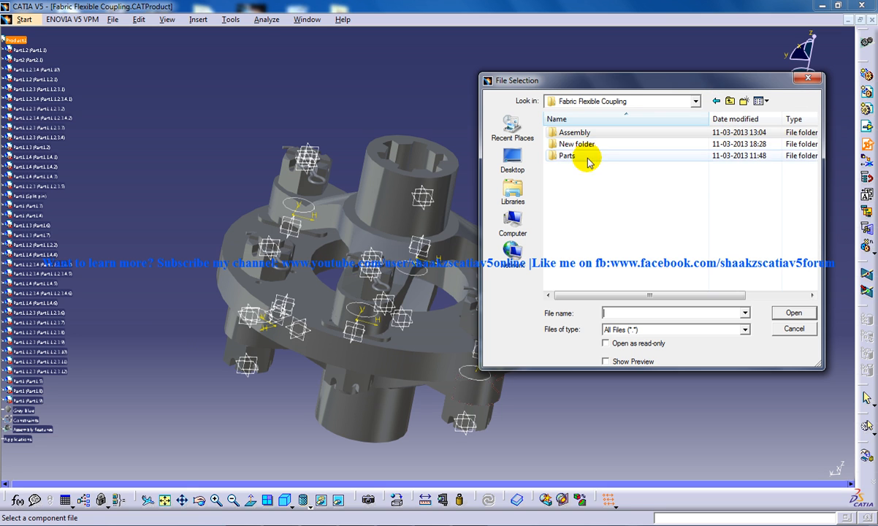
pyautogui.doubleClick(568, 155)
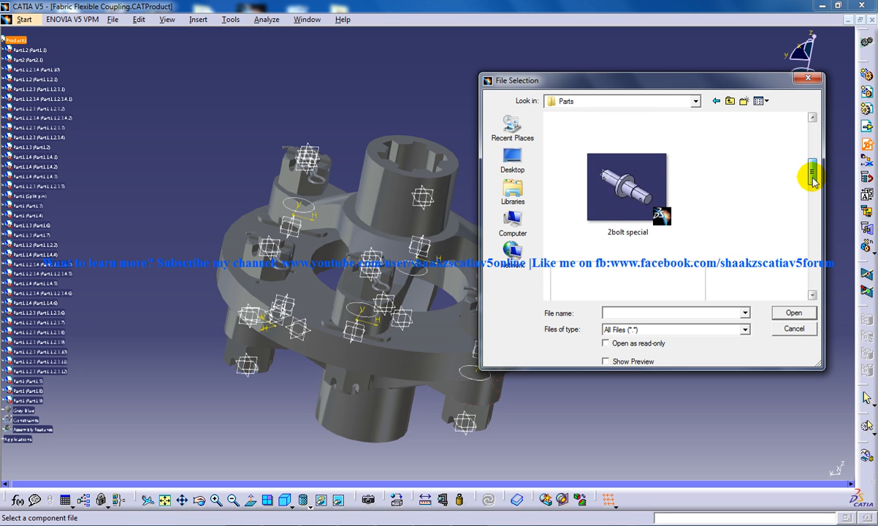
pyautogui.moveTo(627, 205)
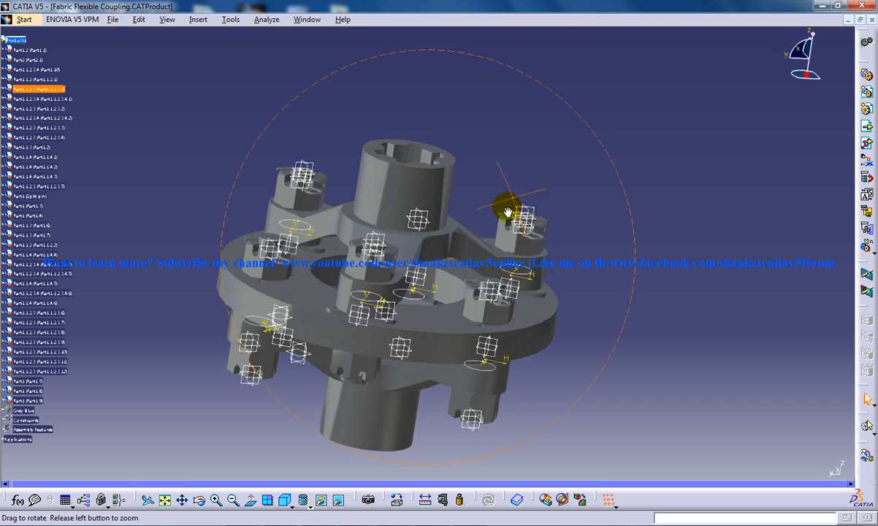
# Hide the remaining coupling hub and orbit to inspect the bolted flange plate
pyautogui.rightClick(504, 211)
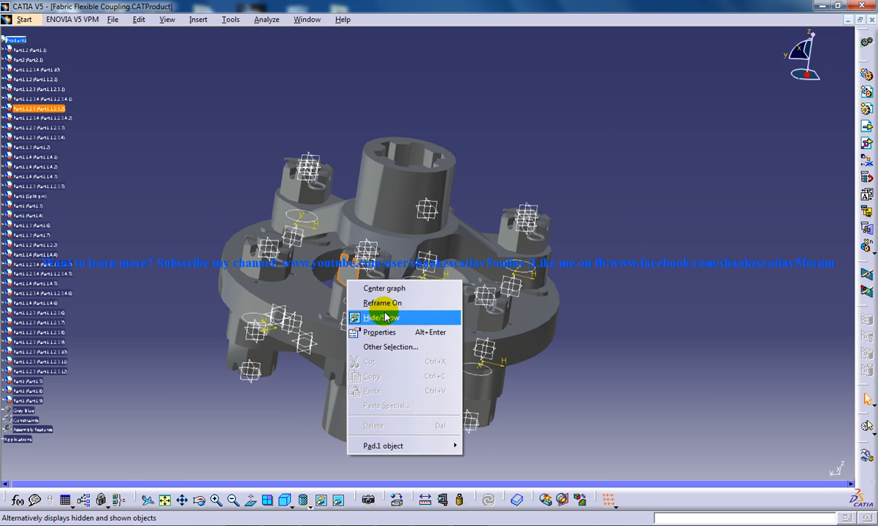
pyautogui.click(382, 303)
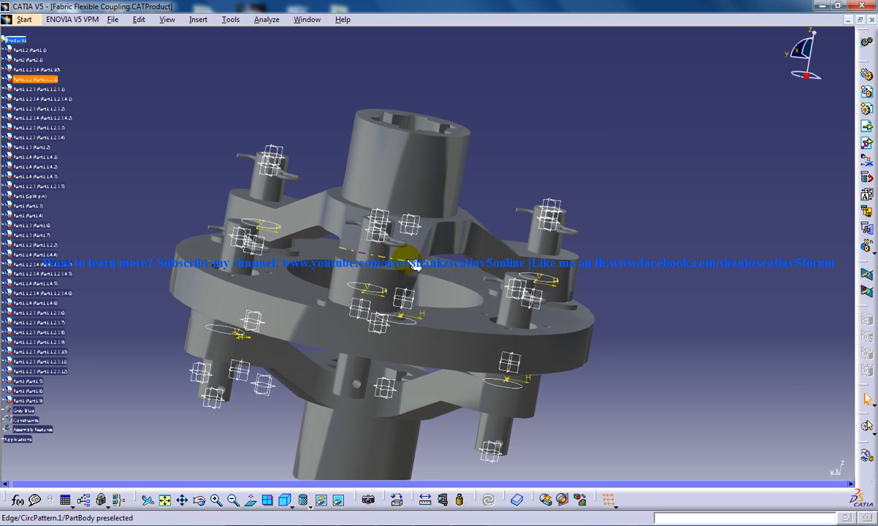
pyautogui.moveTo(409, 263); pyautogui.dragTo(438, 325)
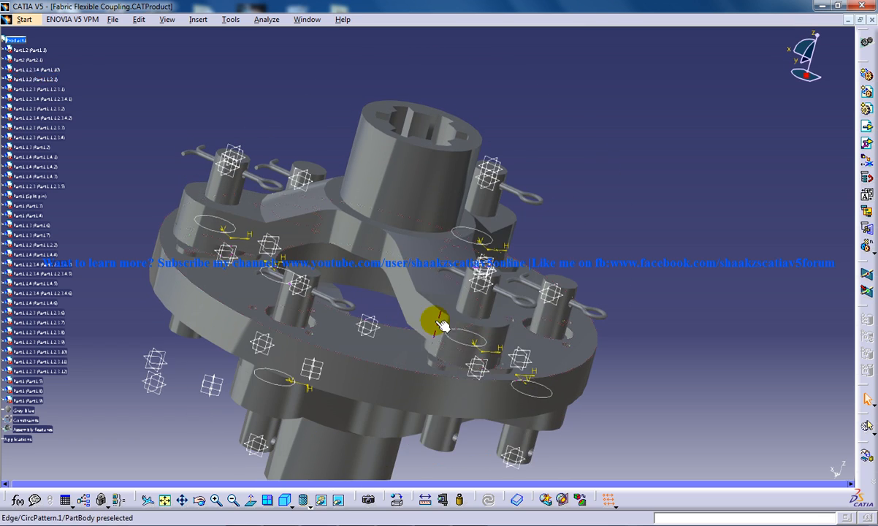
pyautogui.moveTo(439, 321); pyautogui.dragTo(537, 335)
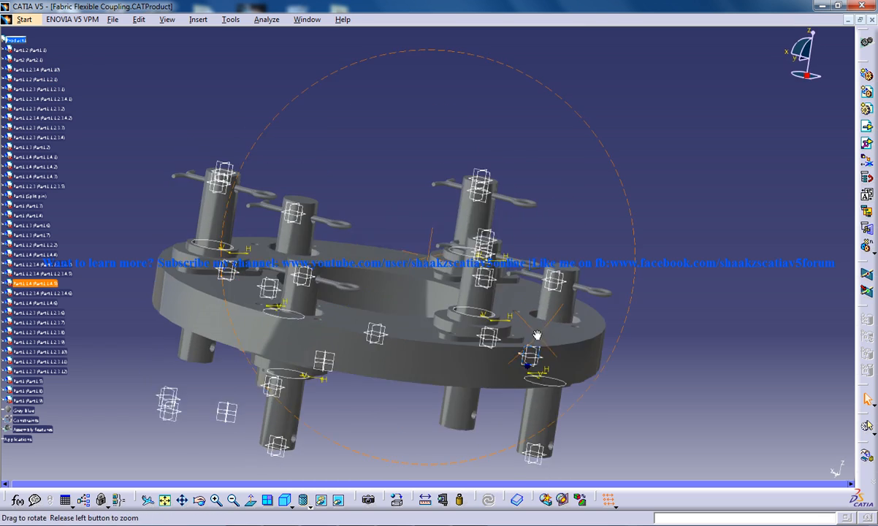
pyautogui.moveTo(537, 336); pyautogui.dragTo(502, 296)
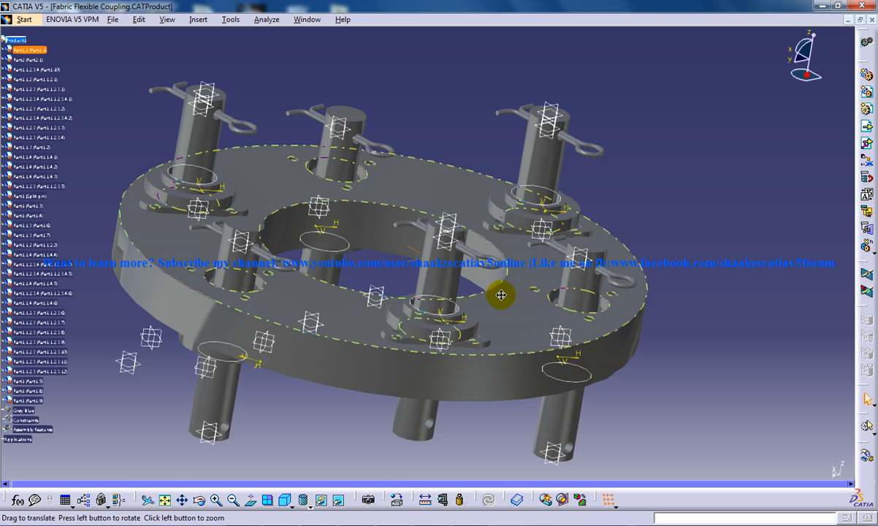
pyautogui.moveTo(502, 295); pyautogui.dragTo(434, 336)
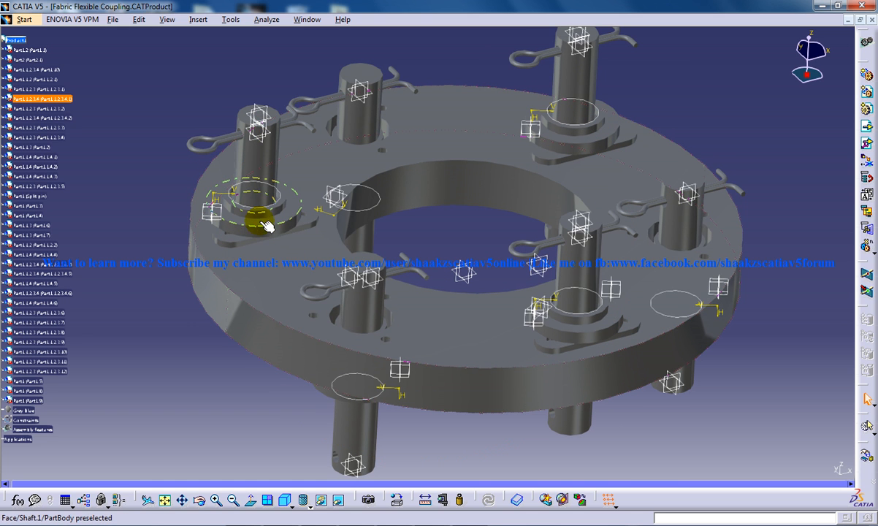
# Hide the washer under one bolt and orbit to confirm it is gone
pyautogui.rightClick(263, 227)
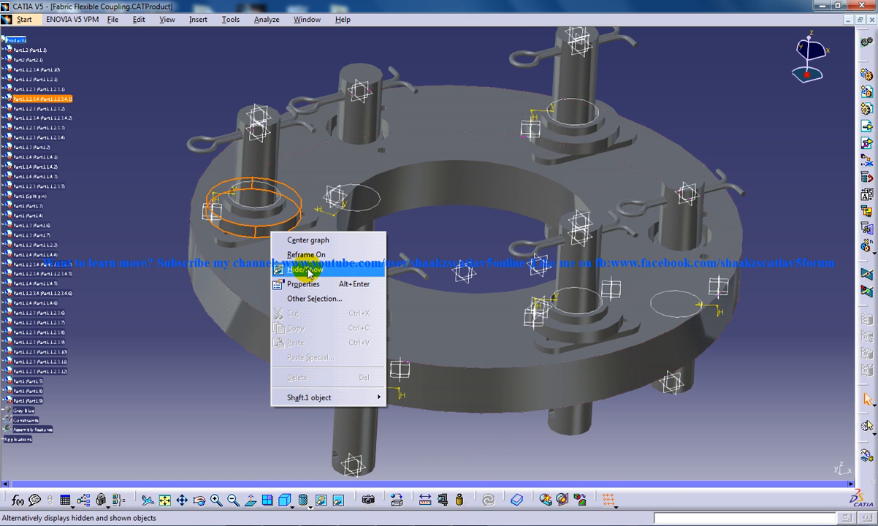
pyautogui.moveTo(260, 229)
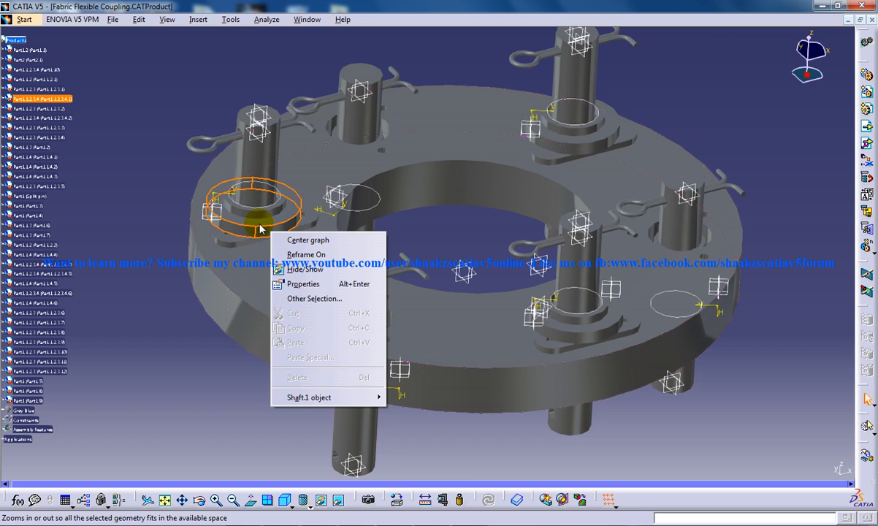
pyautogui.moveTo(259, 229); pyautogui.dragTo(501, 205)
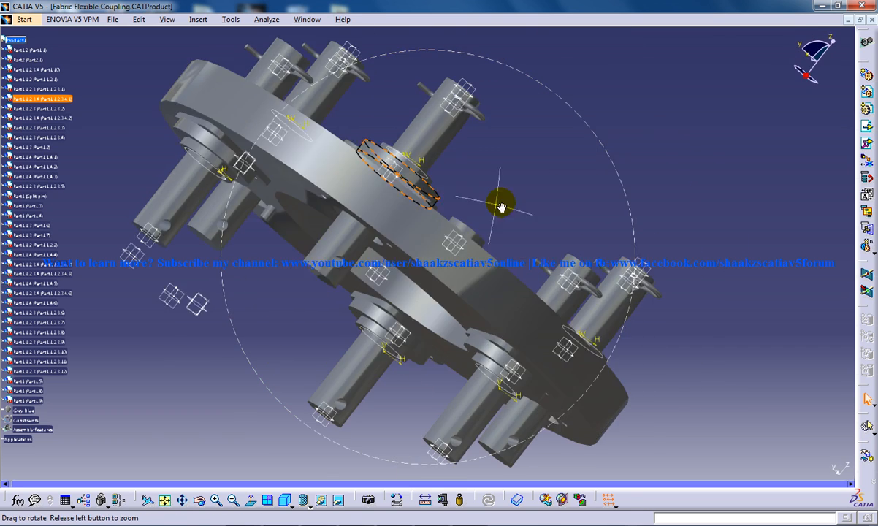
pyautogui.moveTo(502, 207); pyautogui.dragTo(401, 291)
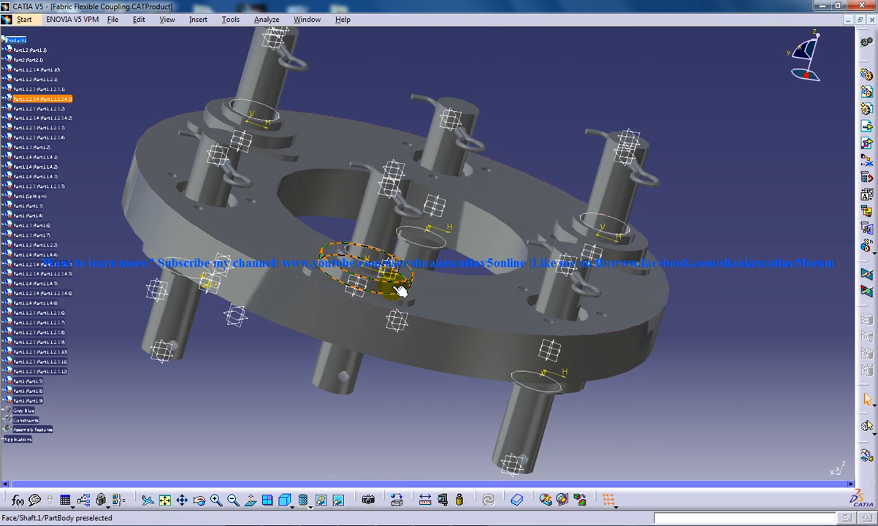
pyautogui.moveTo(399, 289); pyautogui.dragTo(378, 318)
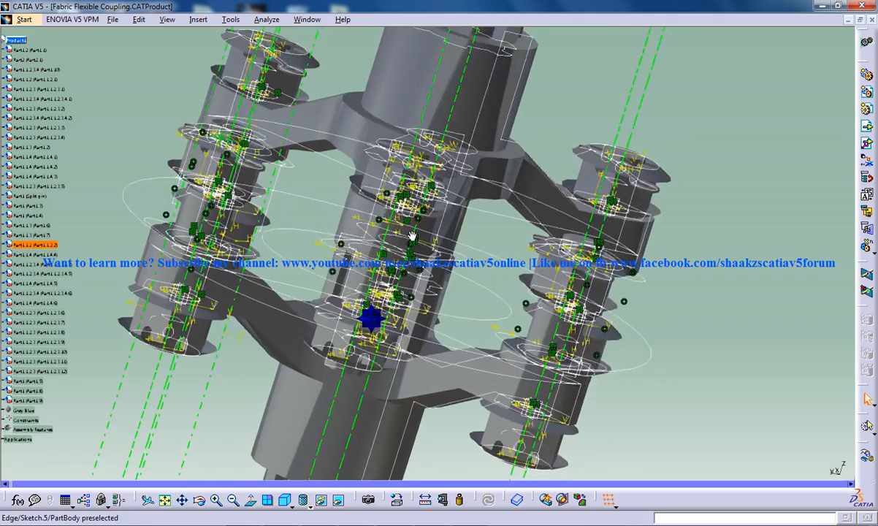
# Make the hidden part visible again and orbit to the bolt near the plate centre
pyautogui.rightClick(373, 318)
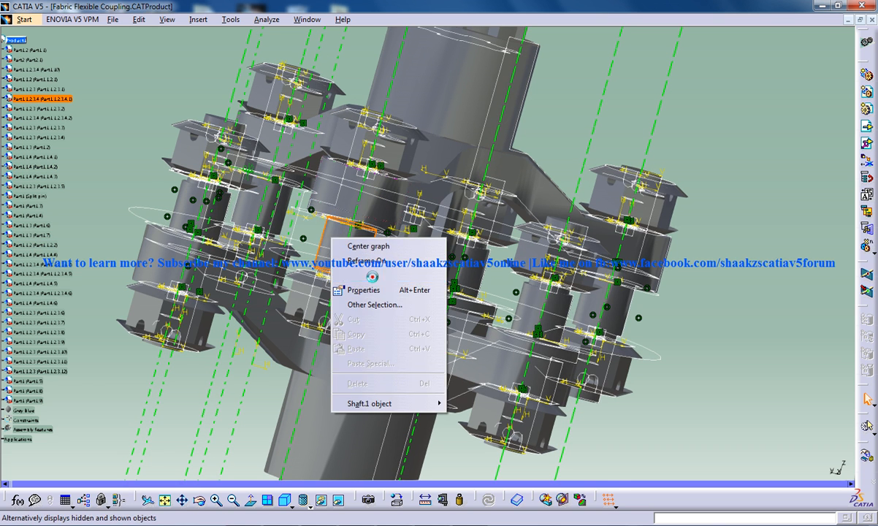
pyautogui.click(337, 500)
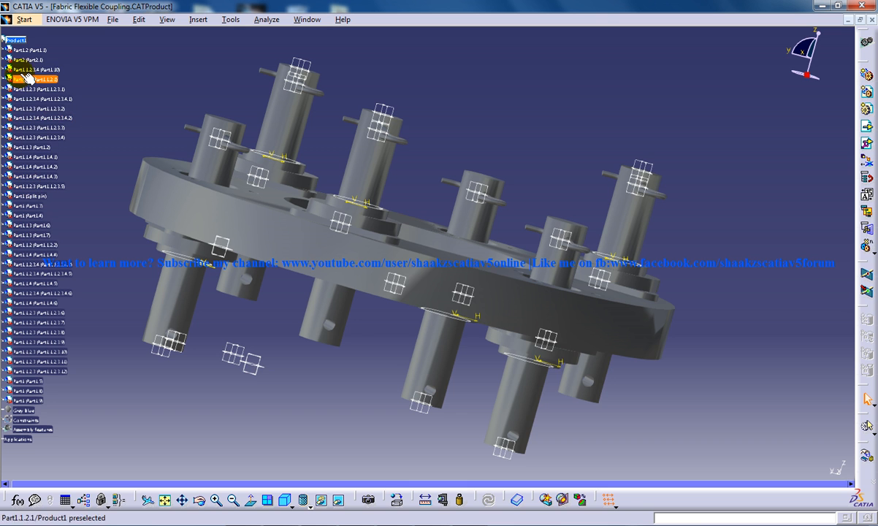
pyautogui.moveTo(347, 237)
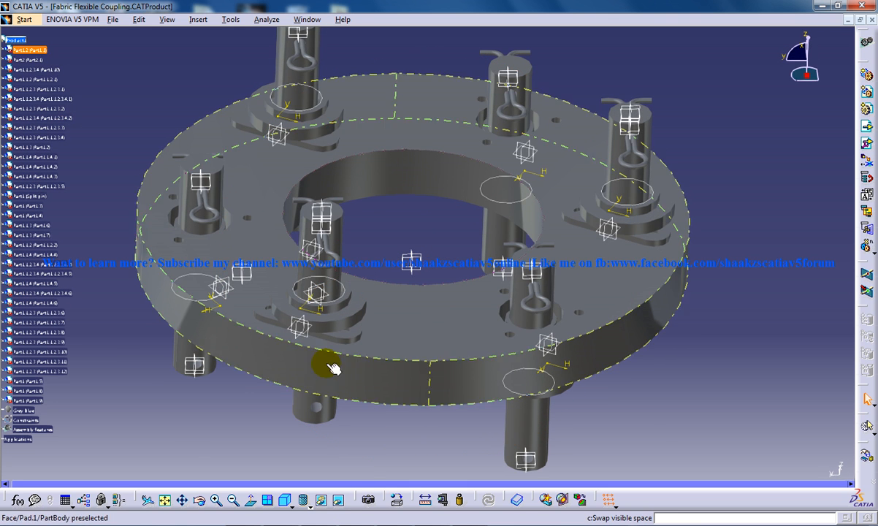
pyautogui.moveTo(333, 366); pyautogui.dragTo(443, 241)
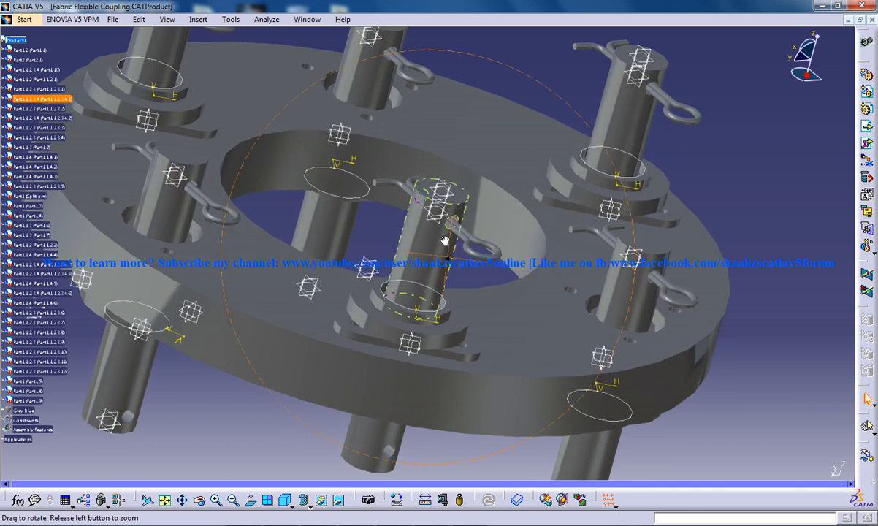
pyautogui.moveTo(444, 241); pyautogui.dragTo(439, 281)
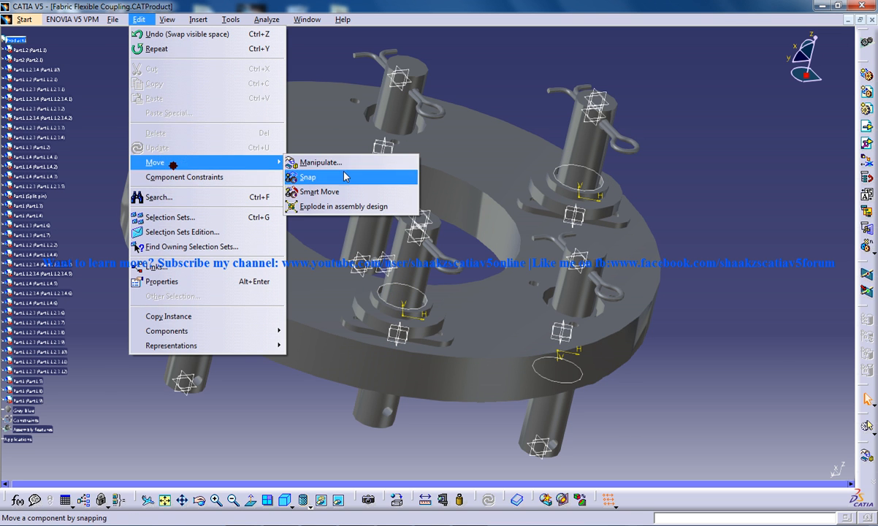
# Drag the bolt along the flange's Z axis with the Manipulate tool
pyautogui.click(320, 163)
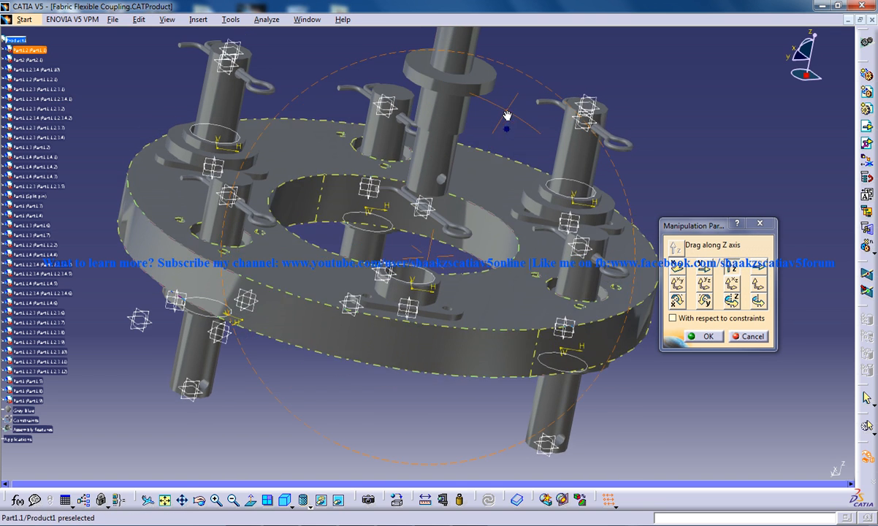
pyautogui.moveTo(507, 124); pyautogui.dragTo(440, 124)
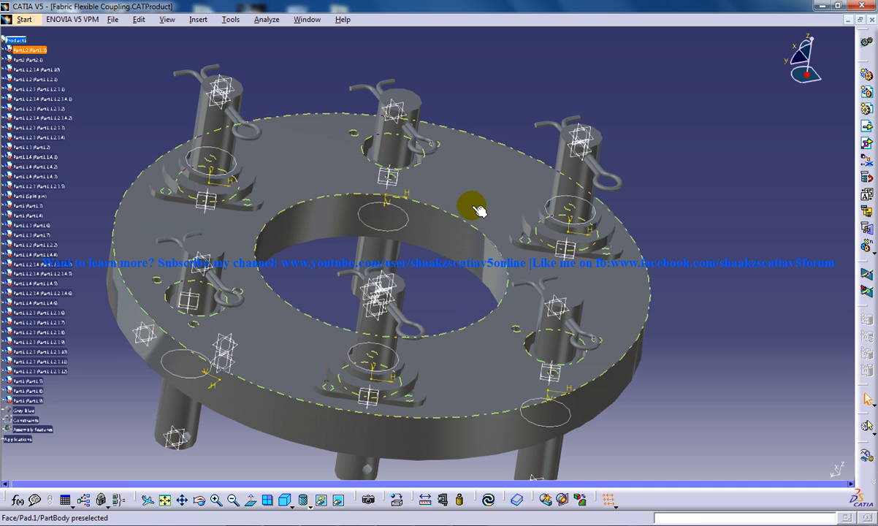
pyautogui.moveTo(460, 199)
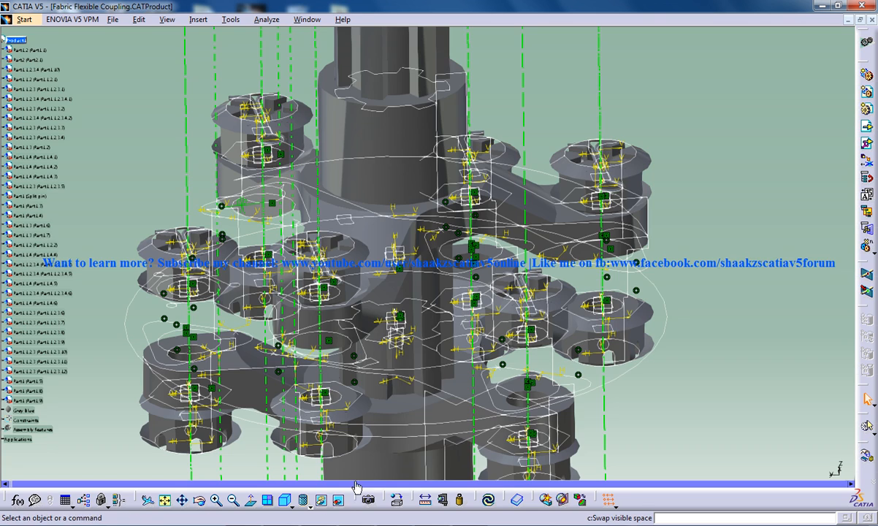
# Restore both hidden coupling hubs and orbit the complete assembly
pyautogui.rightClick(398, 117)
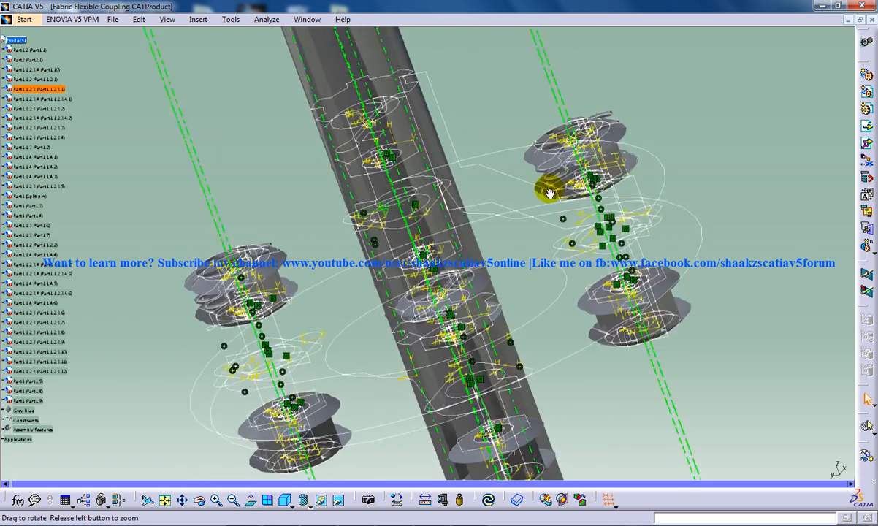
pyautogui.rightClick(523, 333)
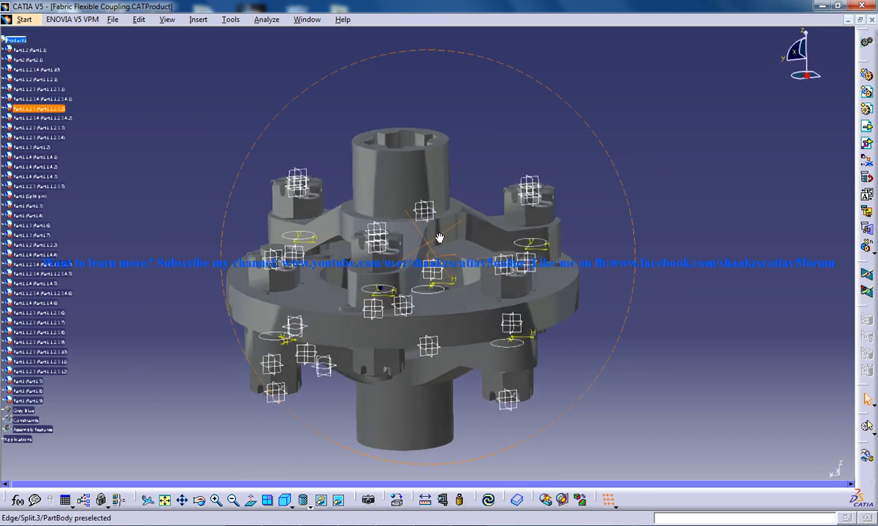
pyautogui.moveTo(438, 241); pyautogui.dragTo(389, 459)
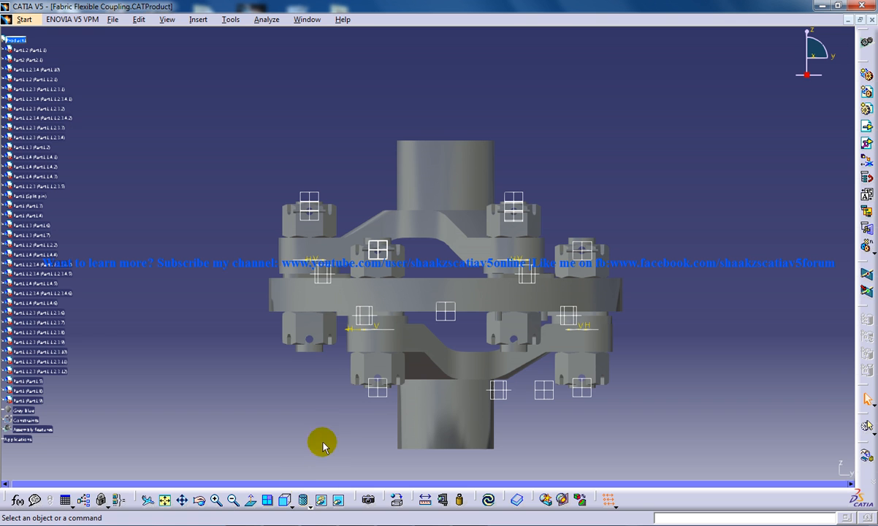
# Show the coupling in Right View, Left View, then Top View
pyautogui.click(302, 500)
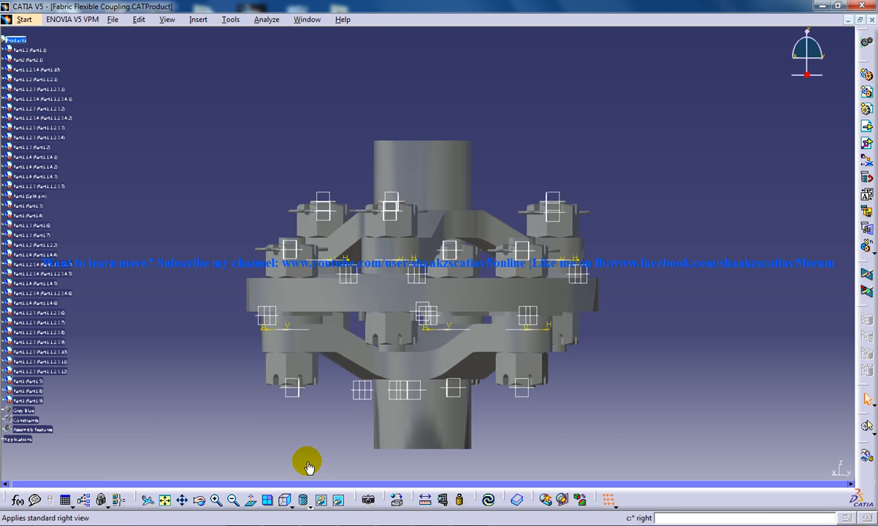
pyautogui.click(288, 501)
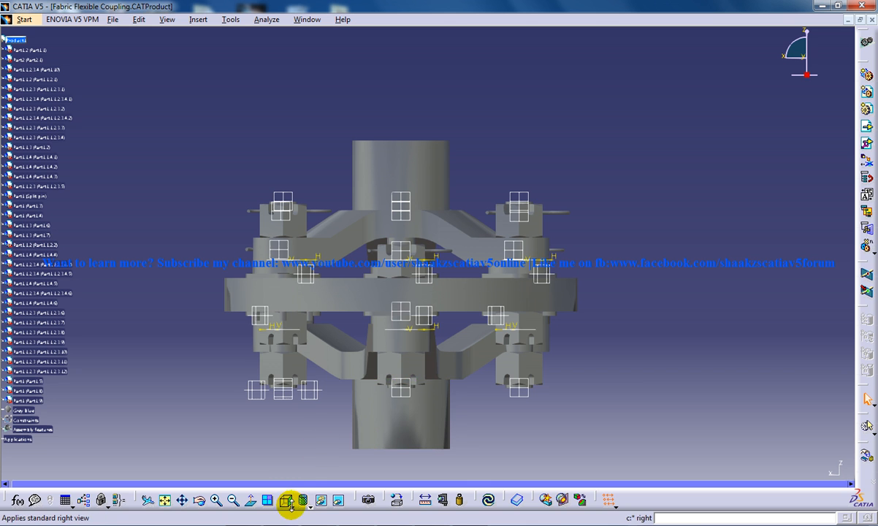
pyautogui.click(290, 501)
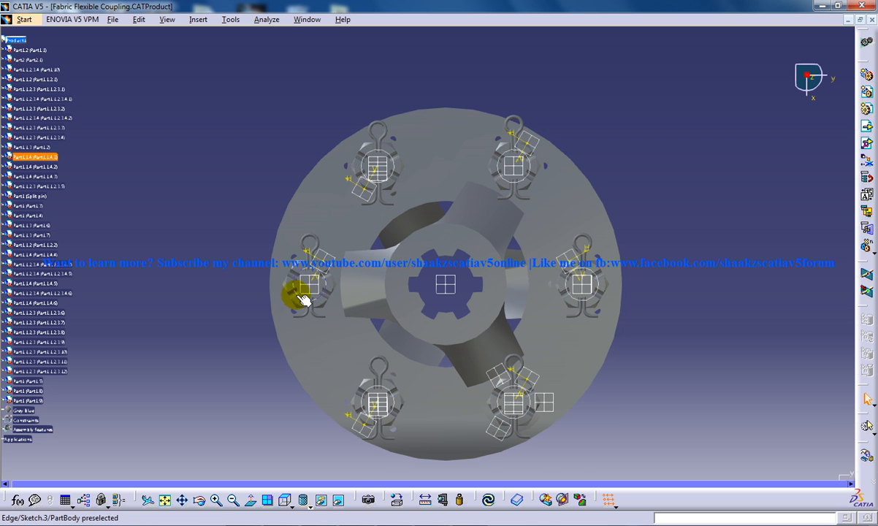
# Reapply Top View, switch to Bottom View, and recentre the coupling
pyautogui.click(287, 500)
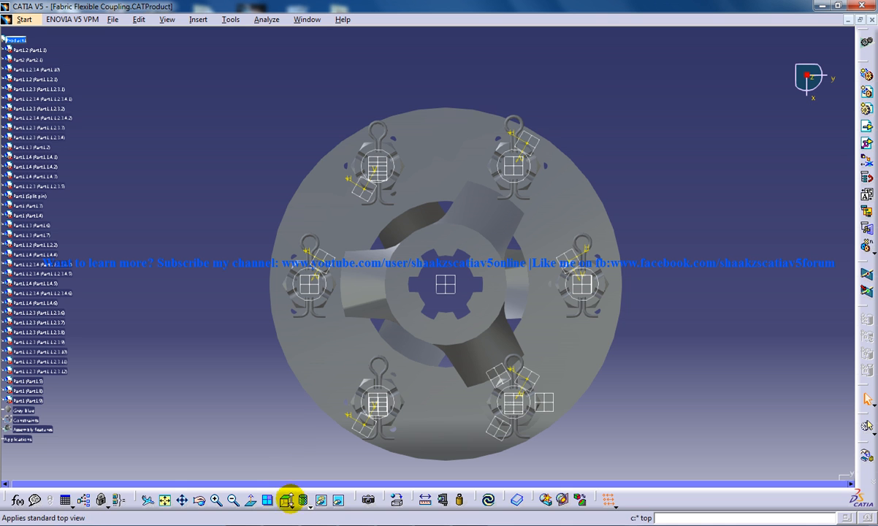
pyautogui.click(306, 500)
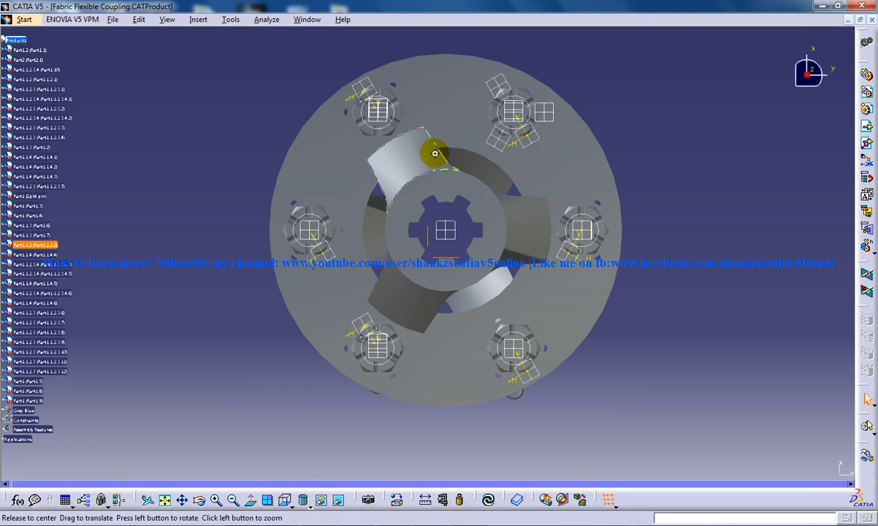
pyautogui.moveTo(435, 154); pyautogui.dragTo(494, 340)
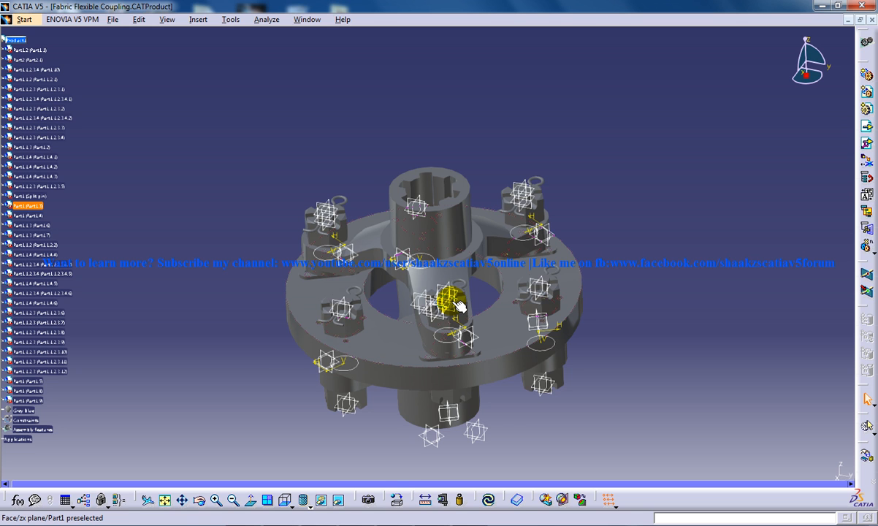
# Return the coupling to isometric view and orbit it to a new angled viewpoint
pyautogui.click(439, 300)
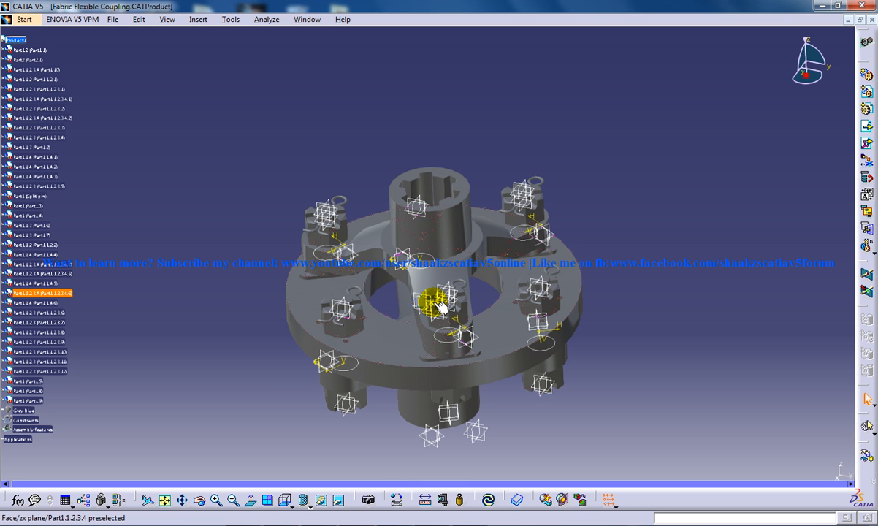
pyautogui.moveTo(439, 293); pyautogui.dragTo(526, 398)
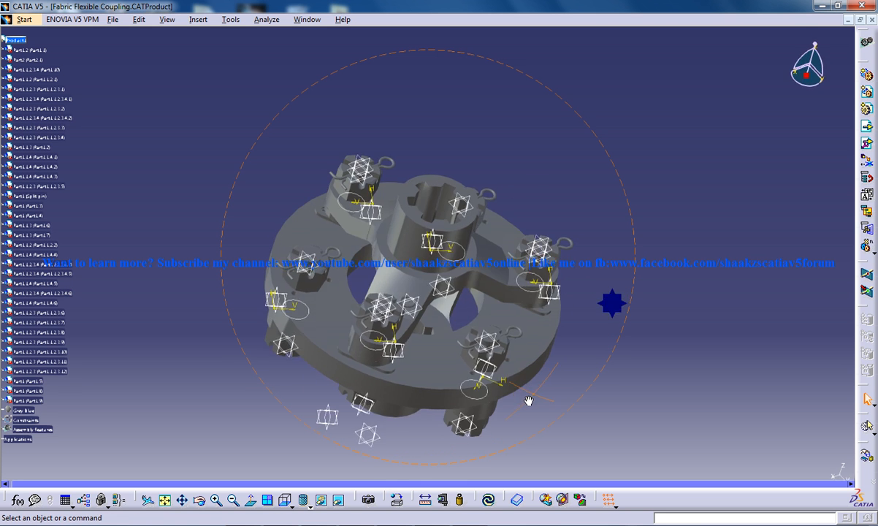
pyautogui.moveTo(529, 401); pyautogui.dragTo(467, 358)
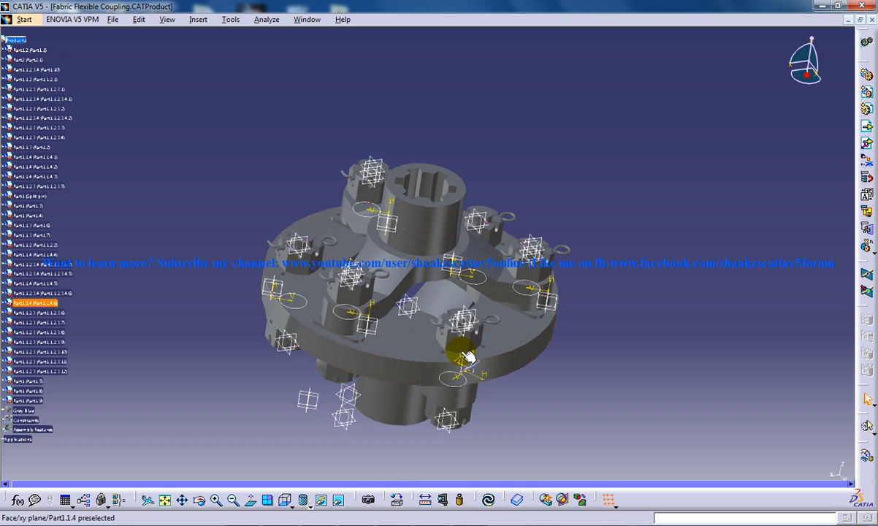